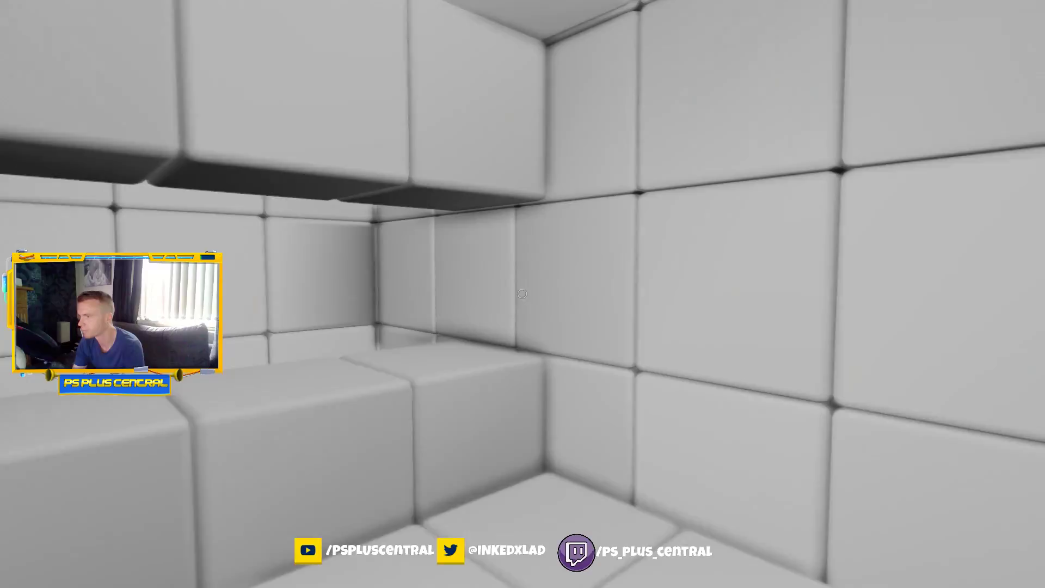
pyautogui.moveTo(522, 294)
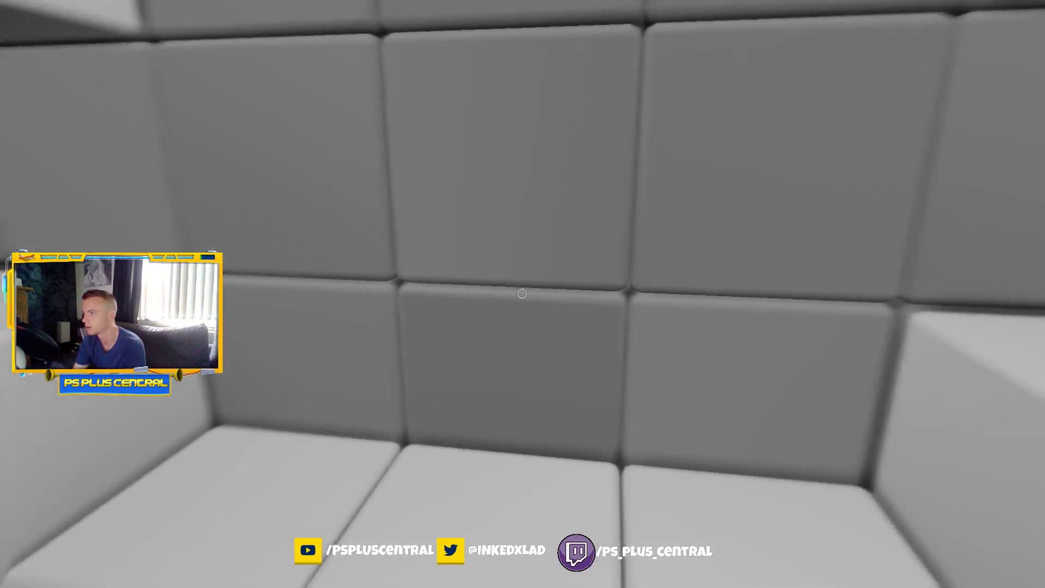
pyautogui.moveTo(523, 294)
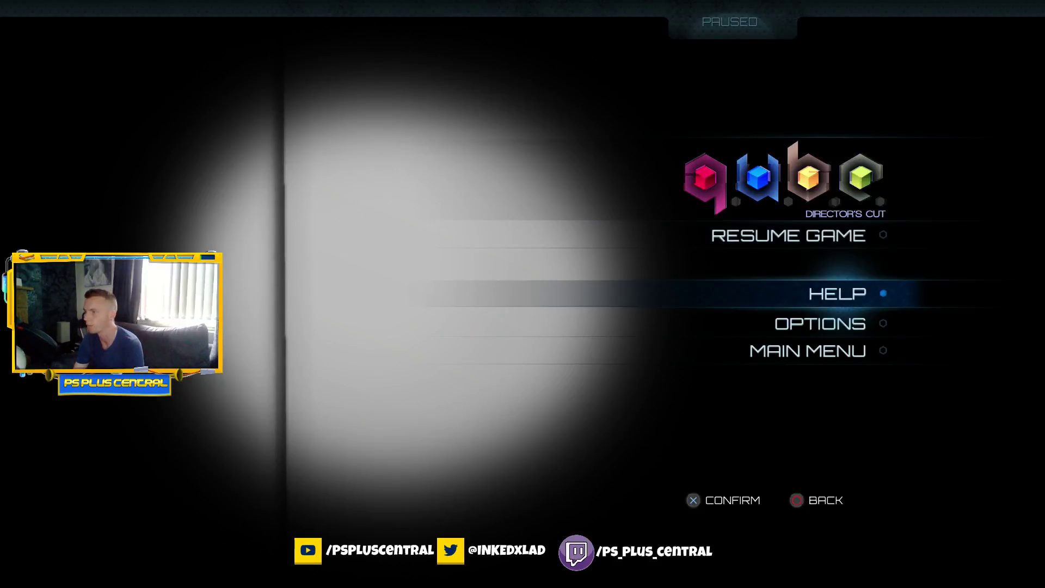
# Open the pause menu's Help screen showing the controller layout for moving, looking, jumping, extruding and depressing
pyautogui.click(837, 294)
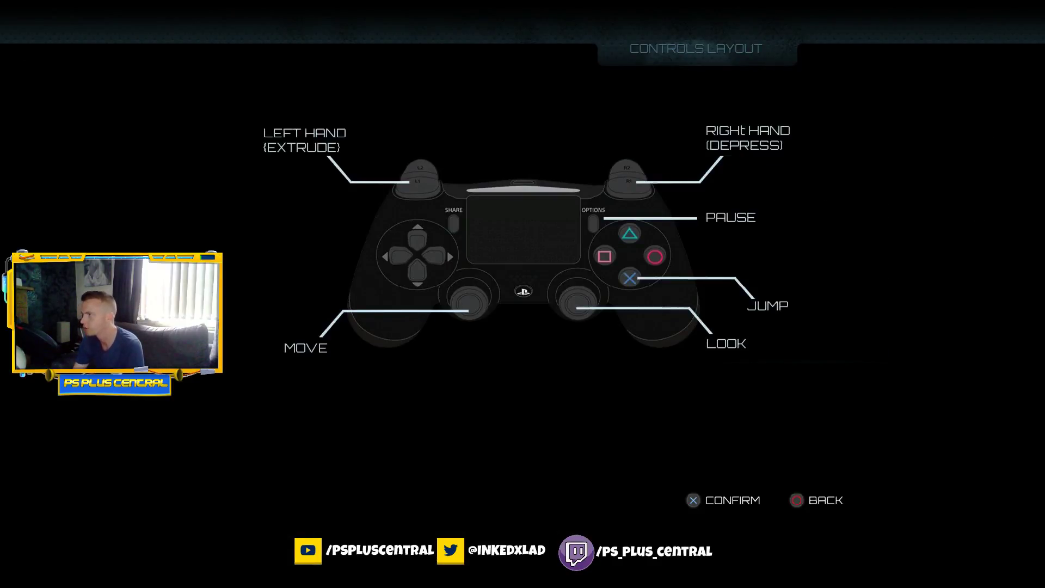